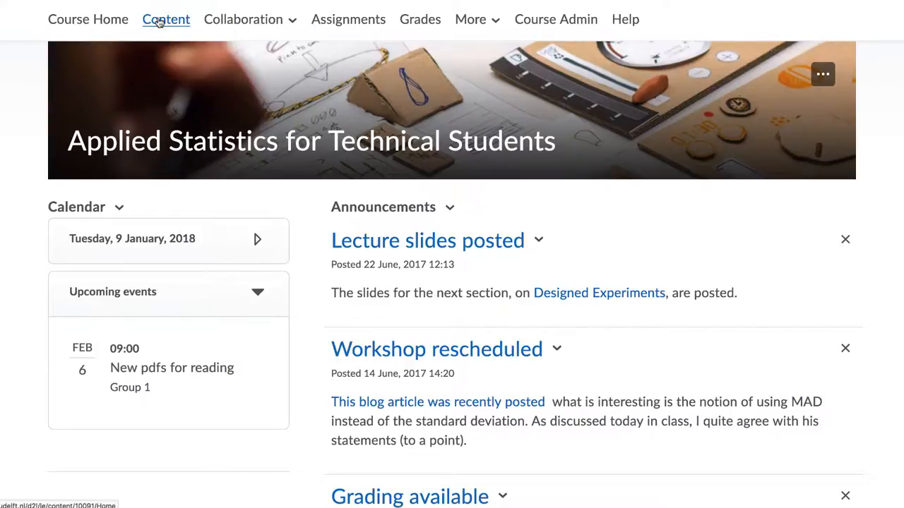
Go to the course Content overview and open the Course organisation module with its Statistics Self Assessment.
{"action": "left_click", "coordinate": [166, 19]}
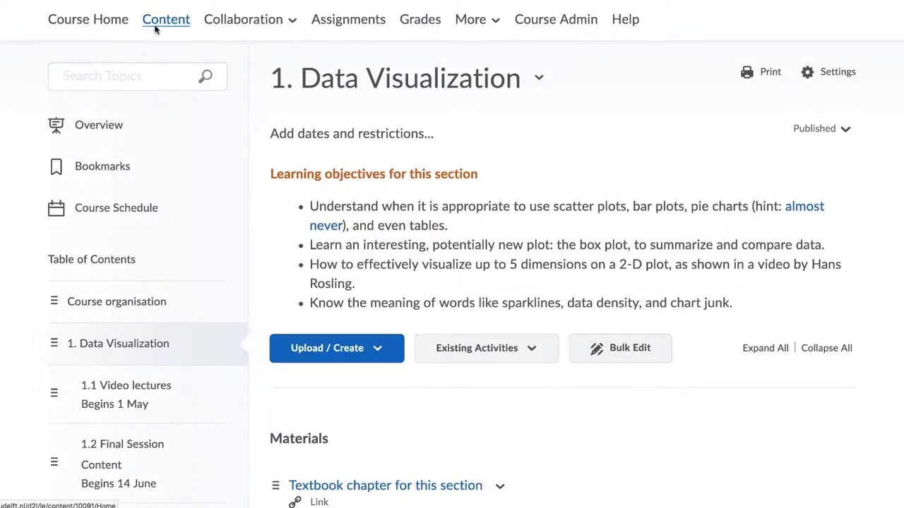
{"action": "left_click", "coordinate": [98, 124]}
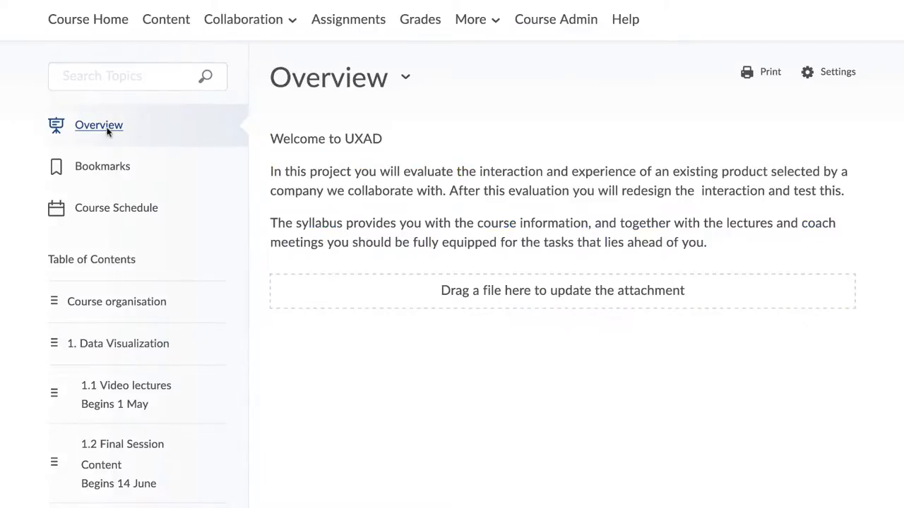
{"action": "scroll", "scroll_direction": "down", "scroll_amount": 3}
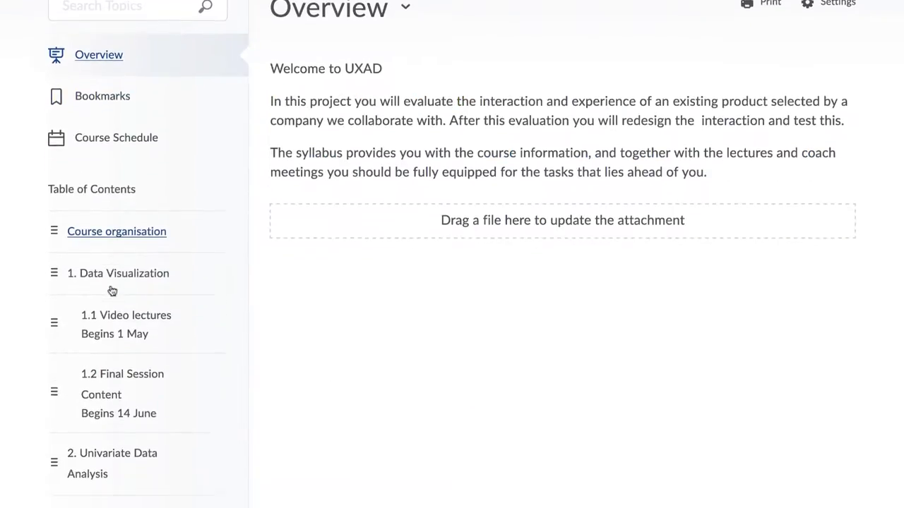
{"action": "left_click", "coordinate": [117, 231]}
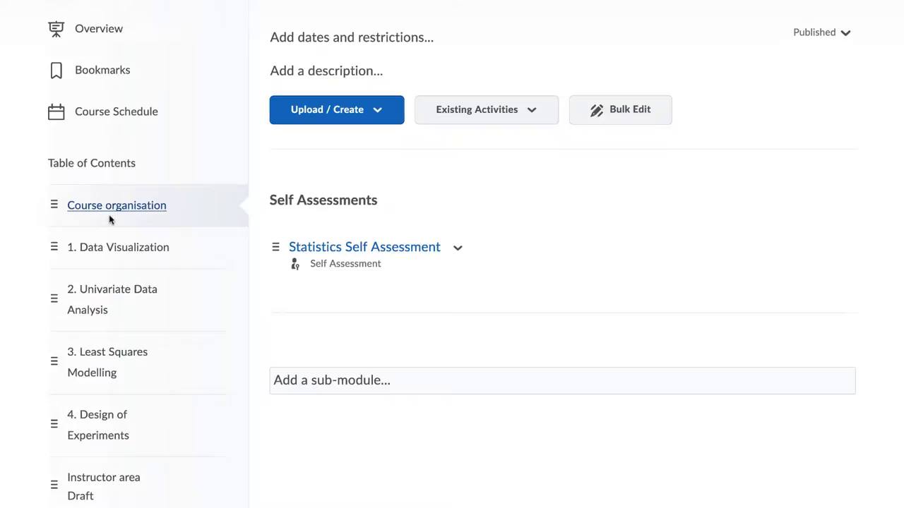
{"action": "scroll", "scroll_direction": "down", "scroll_amount": 3}
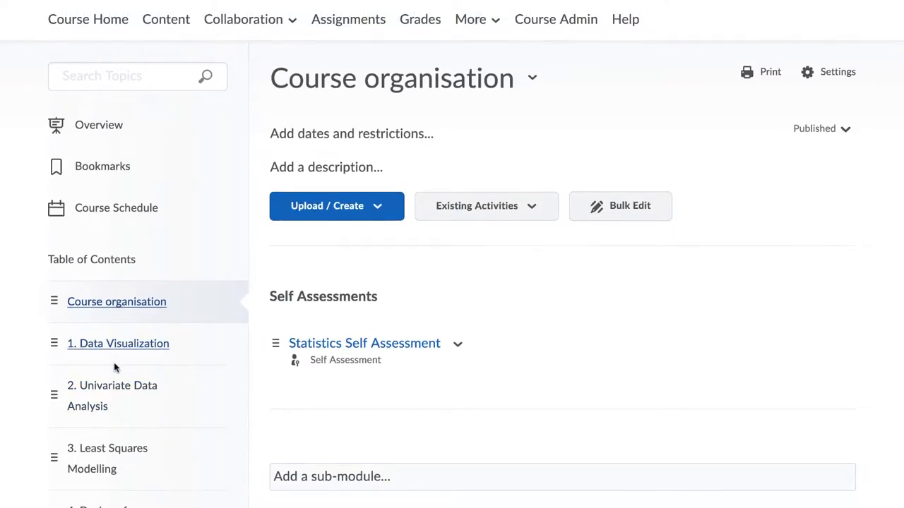
Open the 1. Data Visualization module and scroll to its Extended readings topic.
{"action": "left_click", "coordinate": [117, 343]}
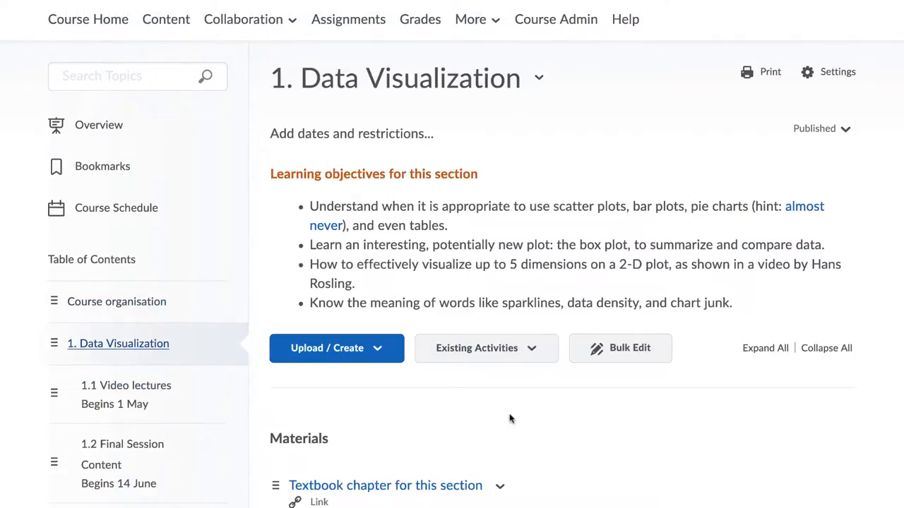
{"action": "scroll", "scroll_direction": "down", "scroll_amount": 3}
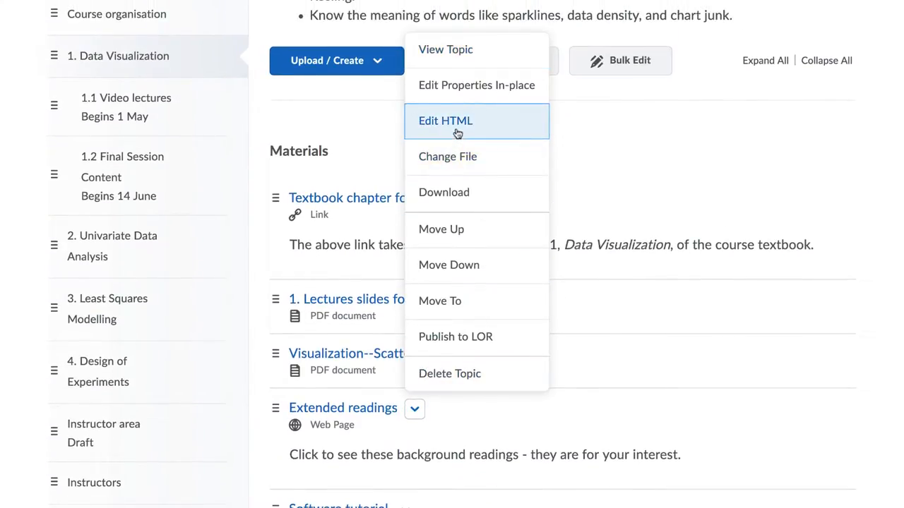
Retitle the Extended readings HTML page 'Mandatory readings', reword its intro line, and save.
{"action": "left_click", "coordinate": [446, 120]}
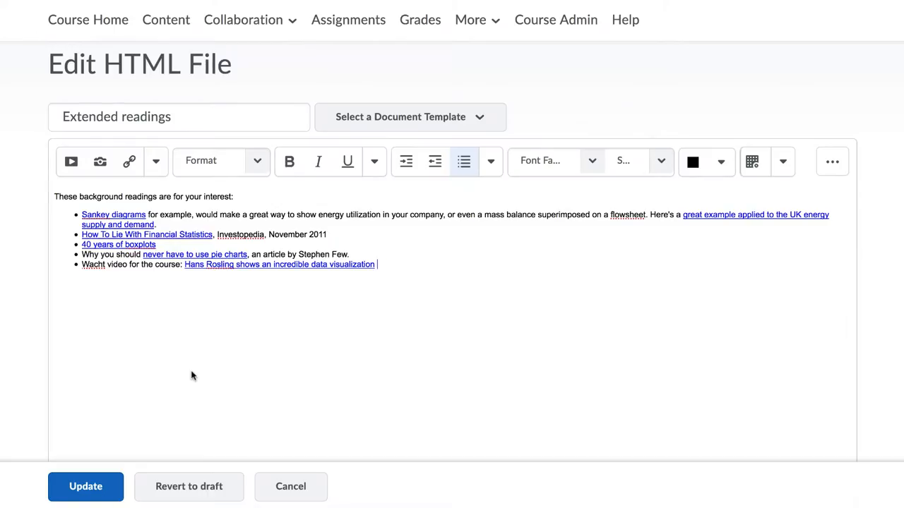
{"action": "double_click", "coordinate": [90, 116]}
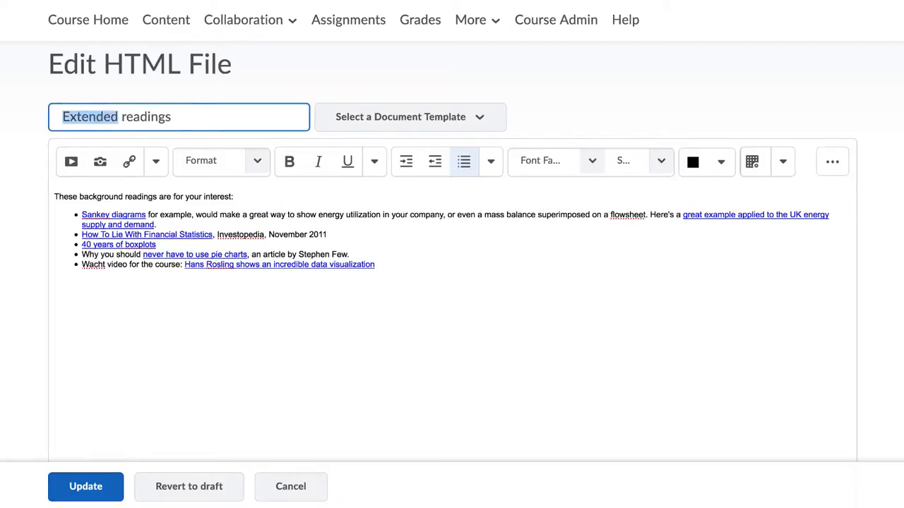
{"action": "type", "text": "Mandatory readings"}
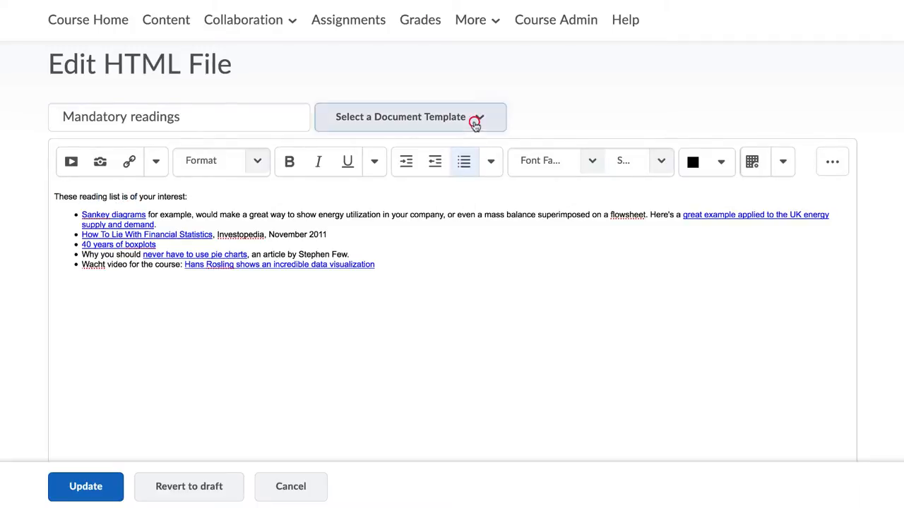
{"action": "left_click", "coordinate": [409, 117]}
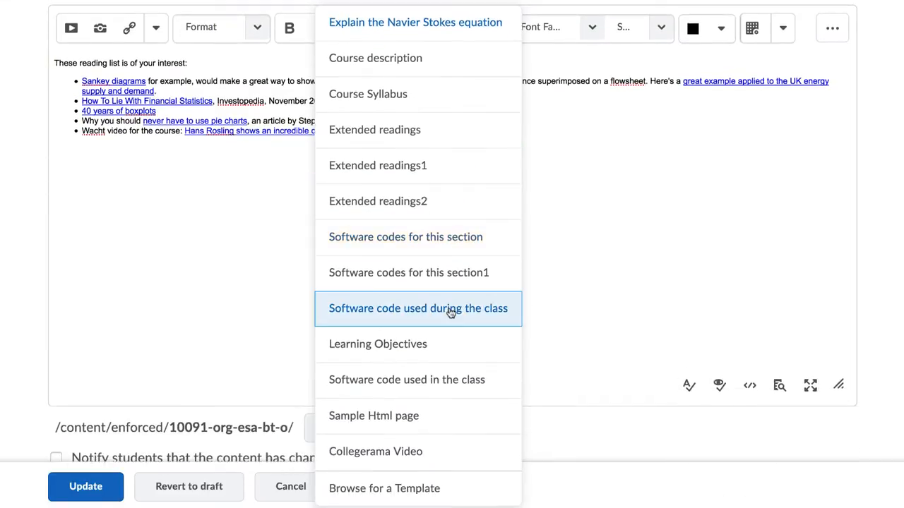
{"action": "scroll", "scroll_direction": "down", "scroll_amount": 3}
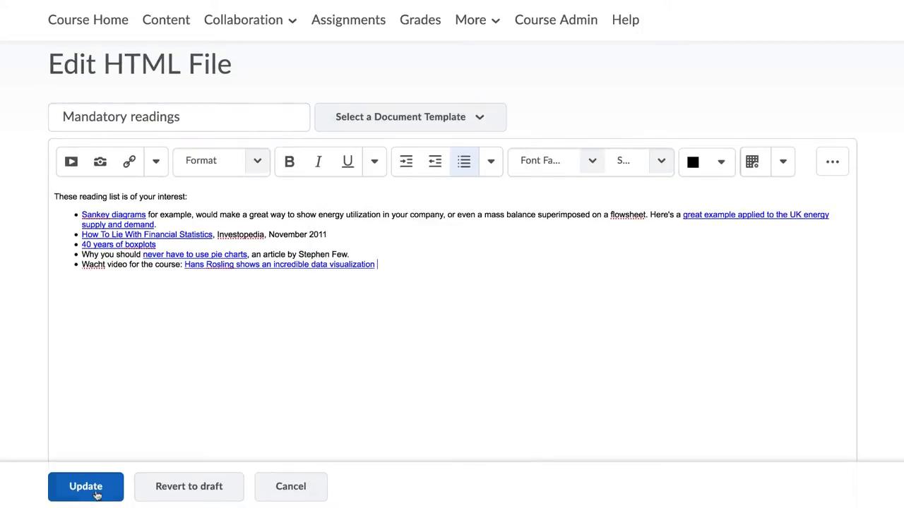
{"action": "left_click", "coordinate": [86, 486]}
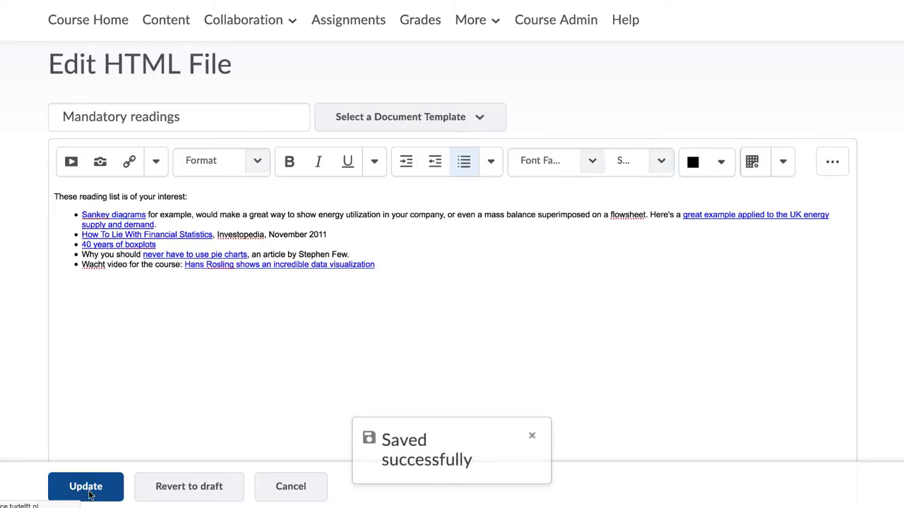